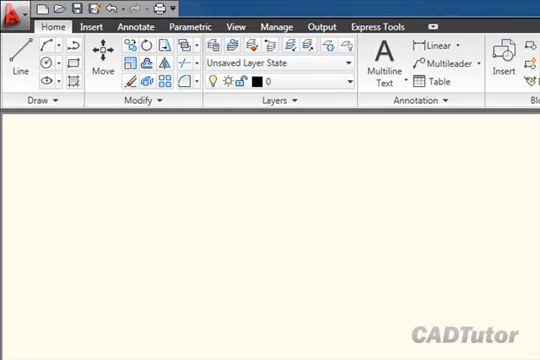
mouse_move(70, 228)
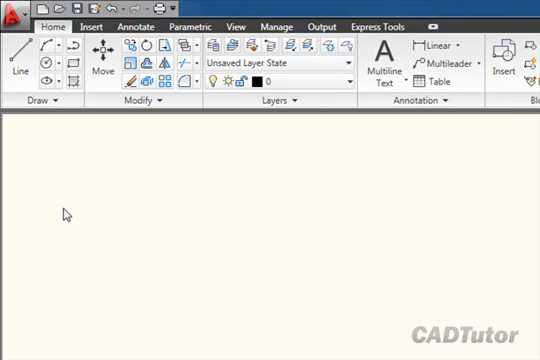
mouse_move(18, 52)
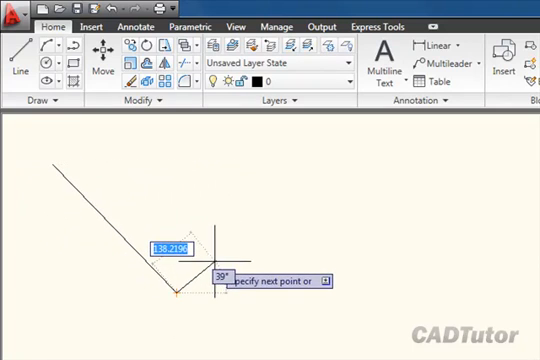
- Finish the first diagonal line by choosing Enter from the right-click menu
right_click(214, 266)
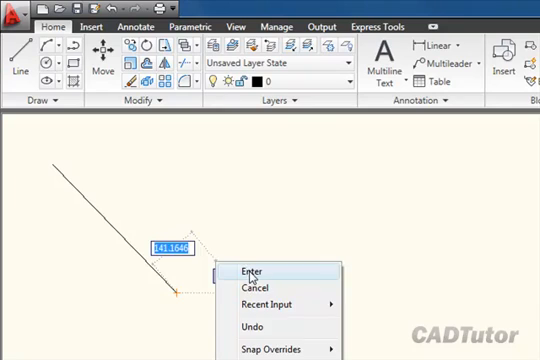
click(248, 272)
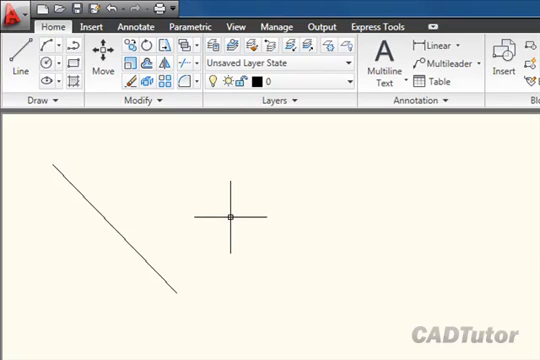
- Start a second parallel diagonal line using the typed LINE command
text(lin)
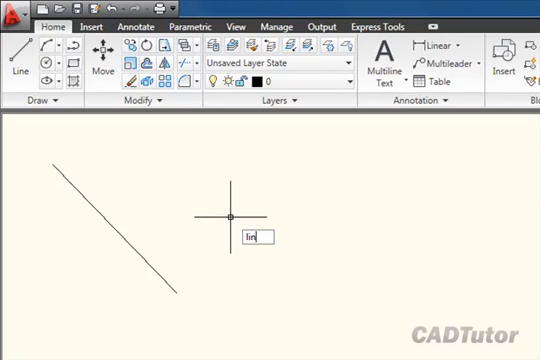
text(e)
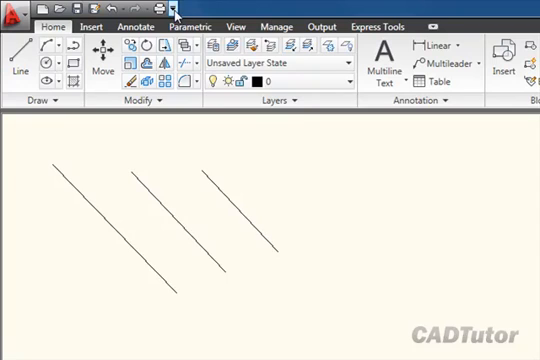
- Show the classic menu bar via the Quick Access Toolbar dropdown
click(174, 12)
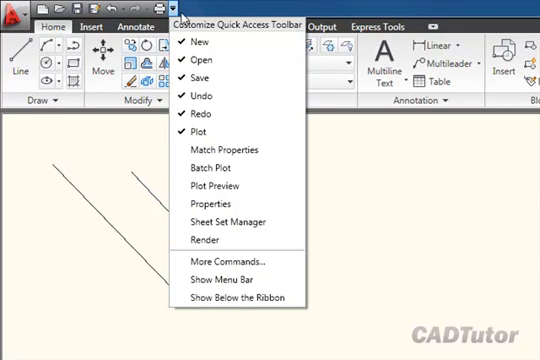
mouse_move(238, 36)
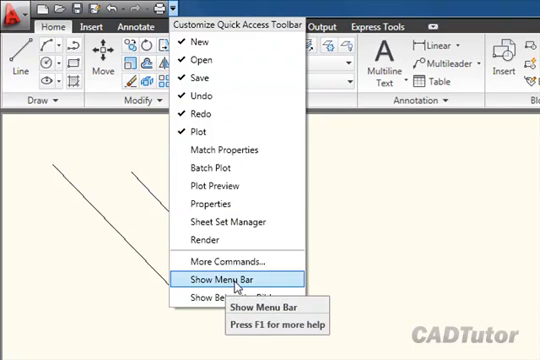
click(230, 276)
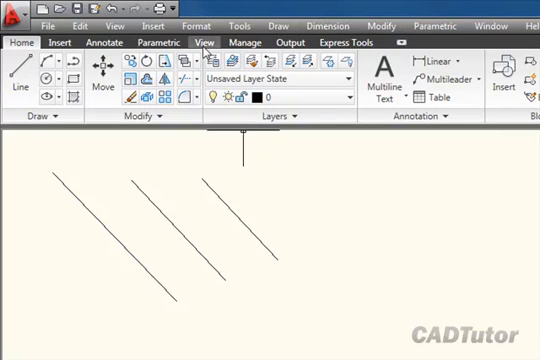
mouse_move(276, 24)
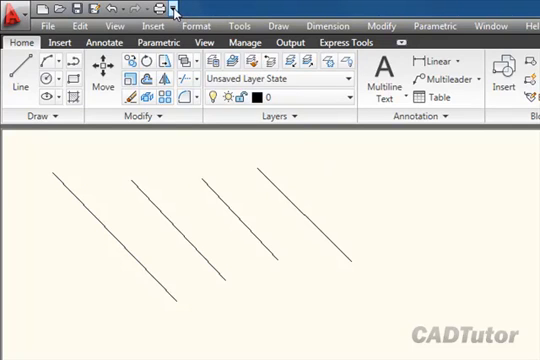
- Reopen the Customize Quick Access Toolbar dropdown menu
click(174, 8)
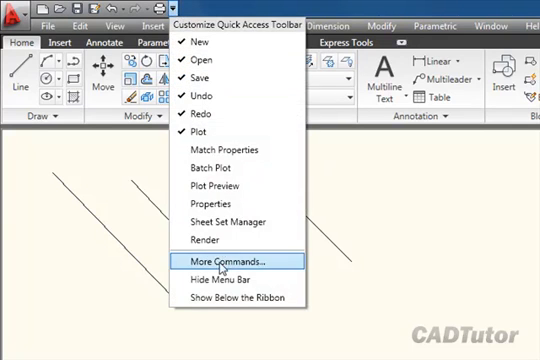